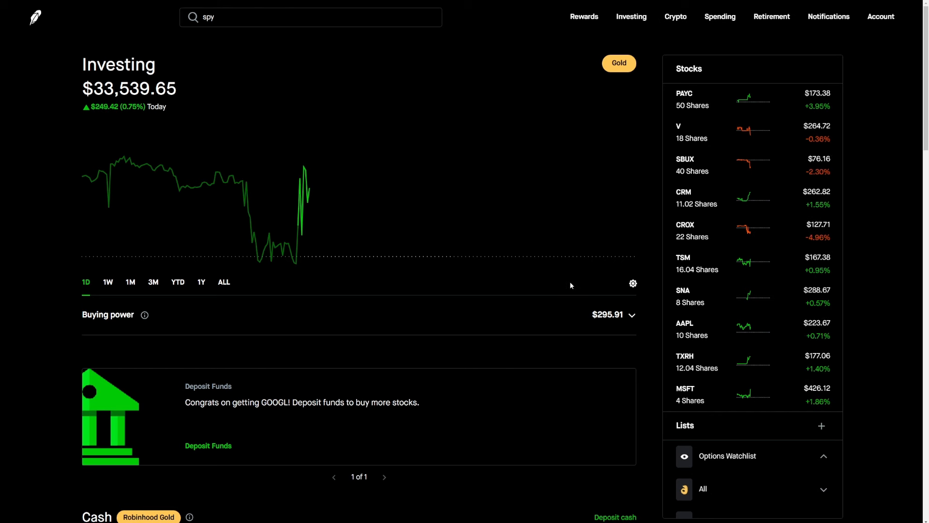
{"action": "mouse_move", "coordinate": [453, 283]}
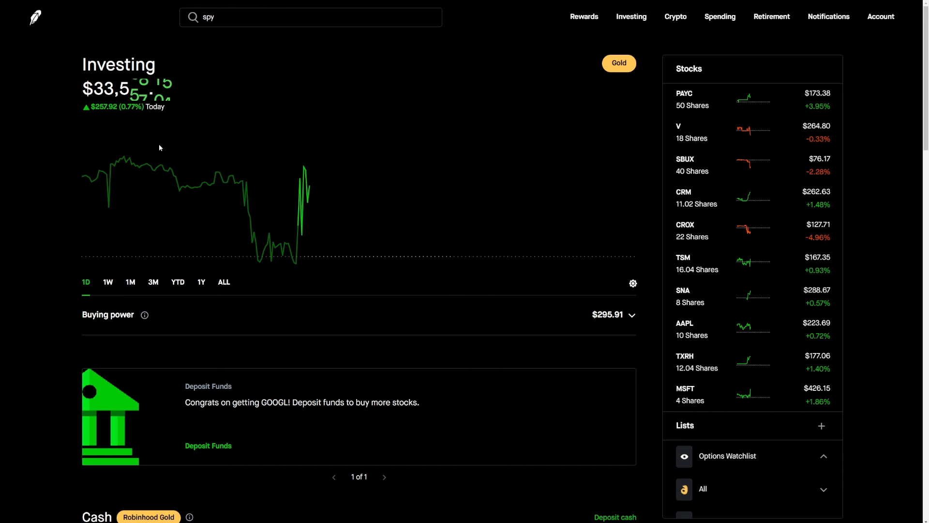
Review the portfolio chart across 1-week, 1-month and 3-month ranges, returning to today's view
{"action": "left_click", "coordinate": [108, 282]}
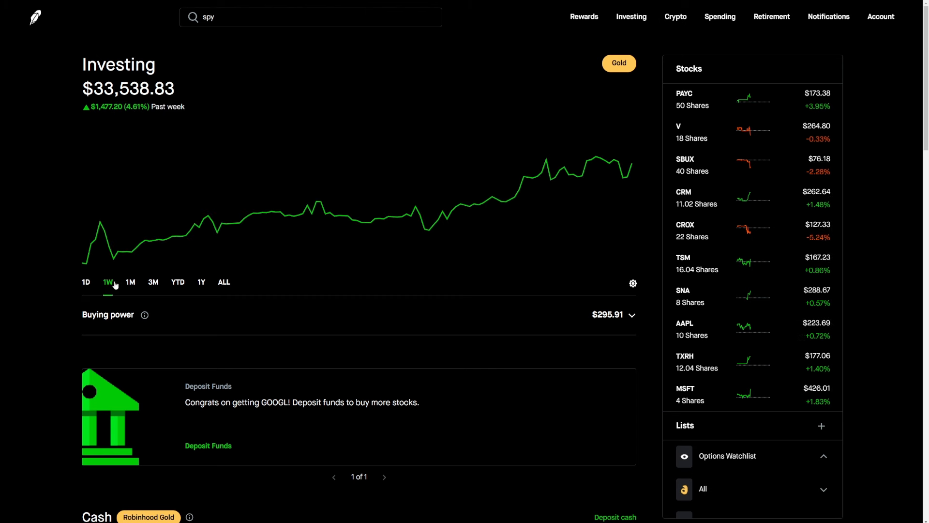
{"action": "left_click", "coordinate": [129, 282]}
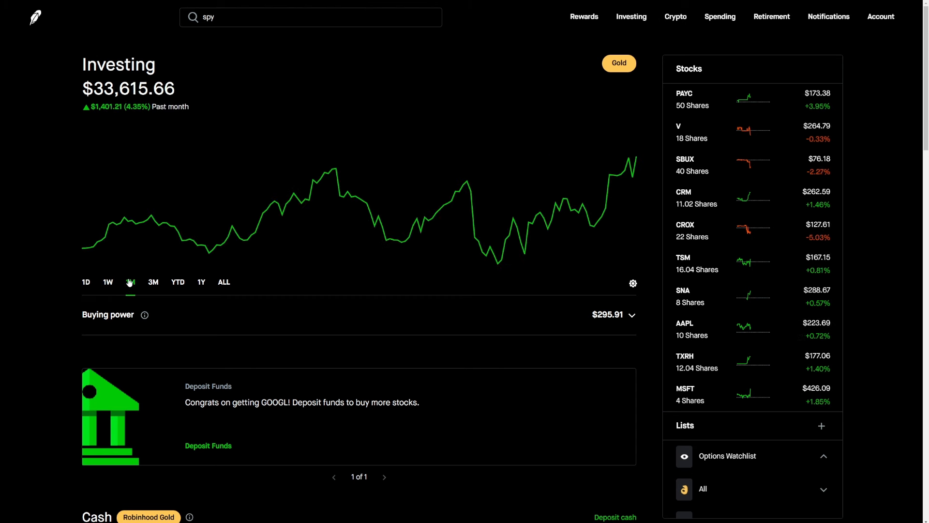
{"action": "left_click", "coordinate": [130, 282]}
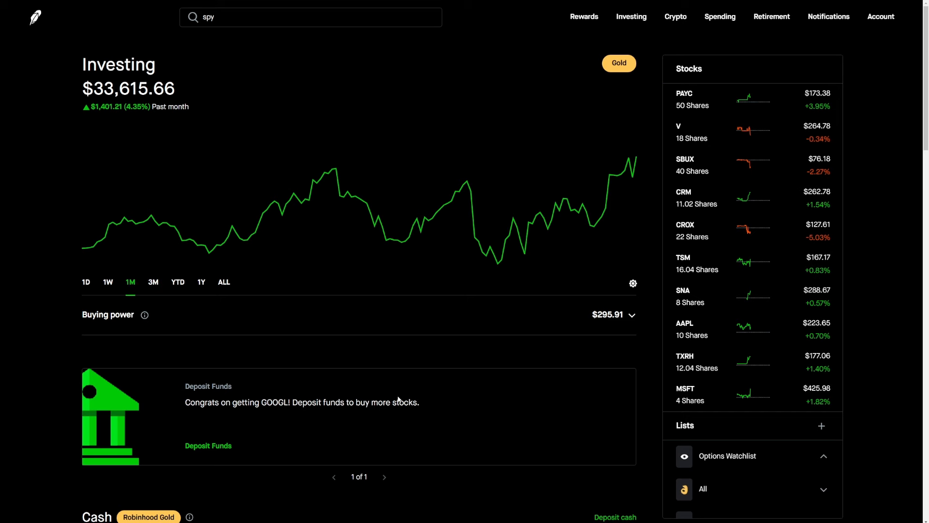
{"action": "left_click", "coordinate": [152, 282]}
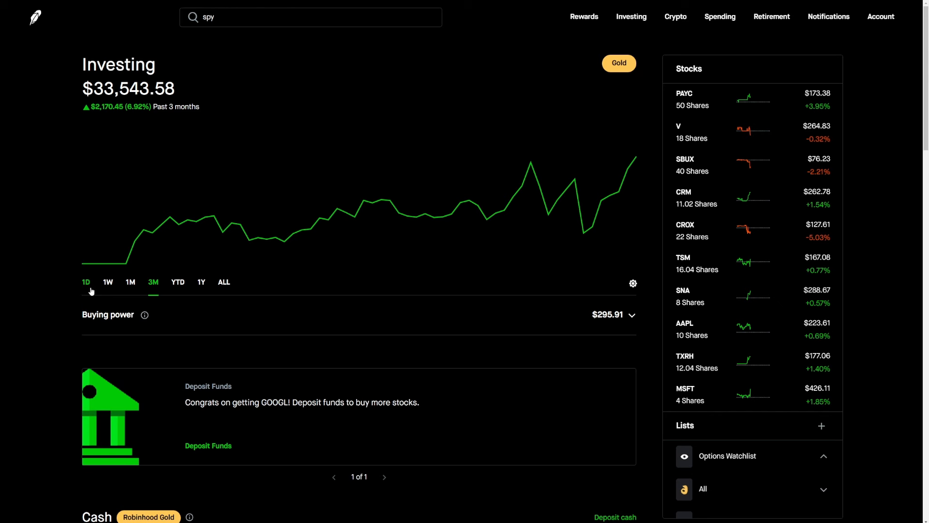
{"action": "left_click", "coordinate": [86, 282]}
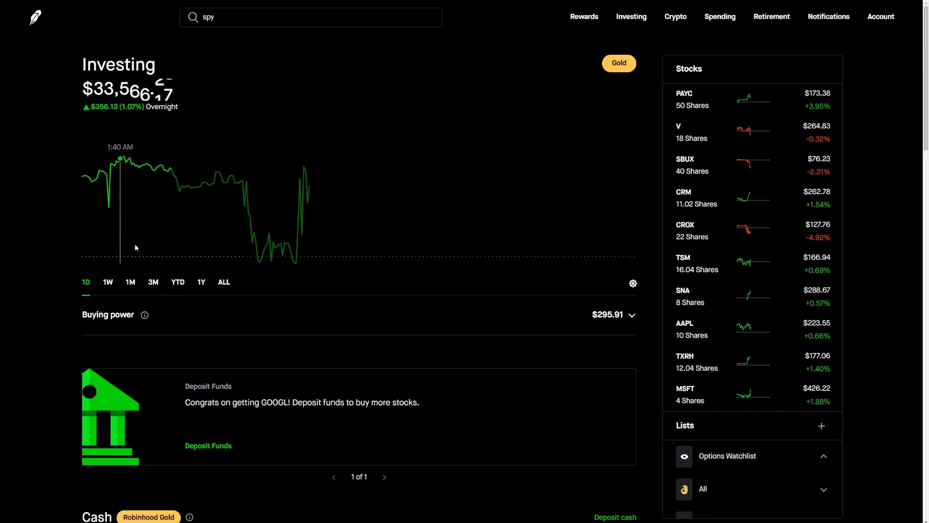
{"action": "left_click", "coordinate": [152, 281]}
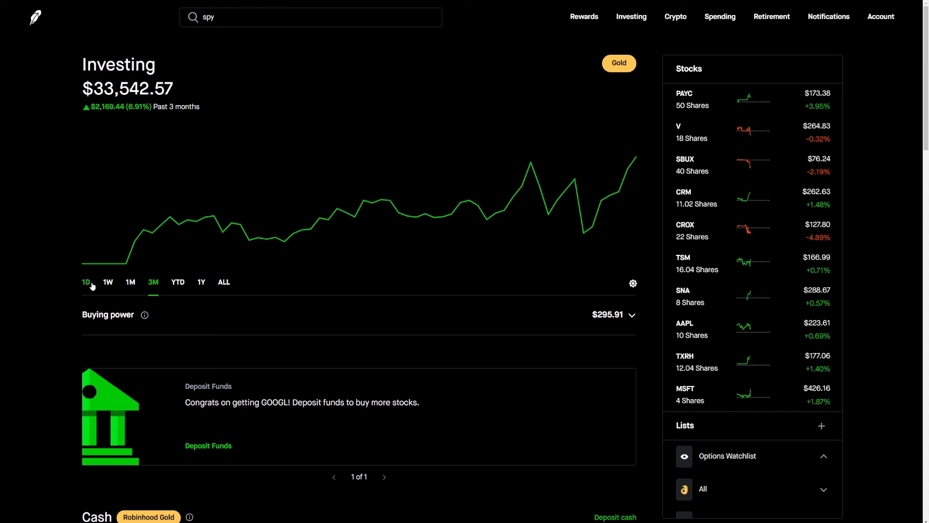
{"action": "left_click", "coordinate": [86, 282]}
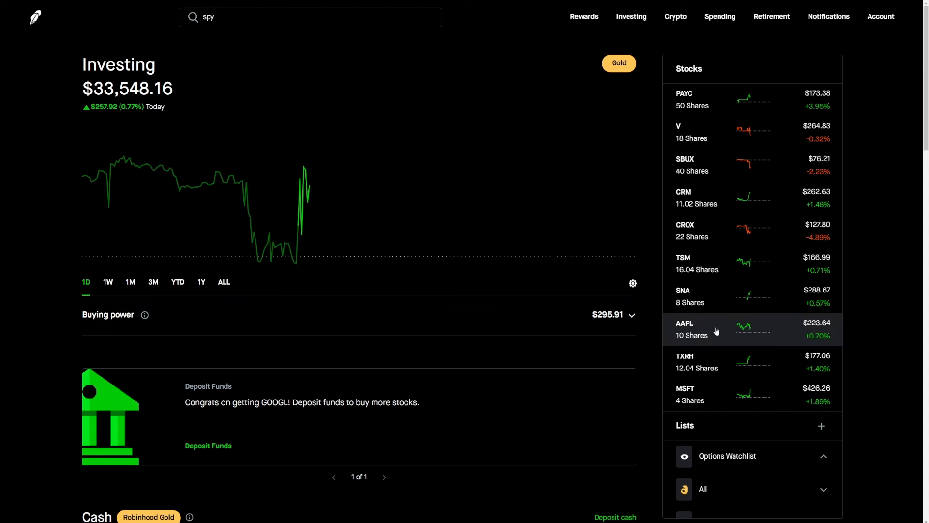
{"action": "mouse_move", "coordinate": [711, 266]}
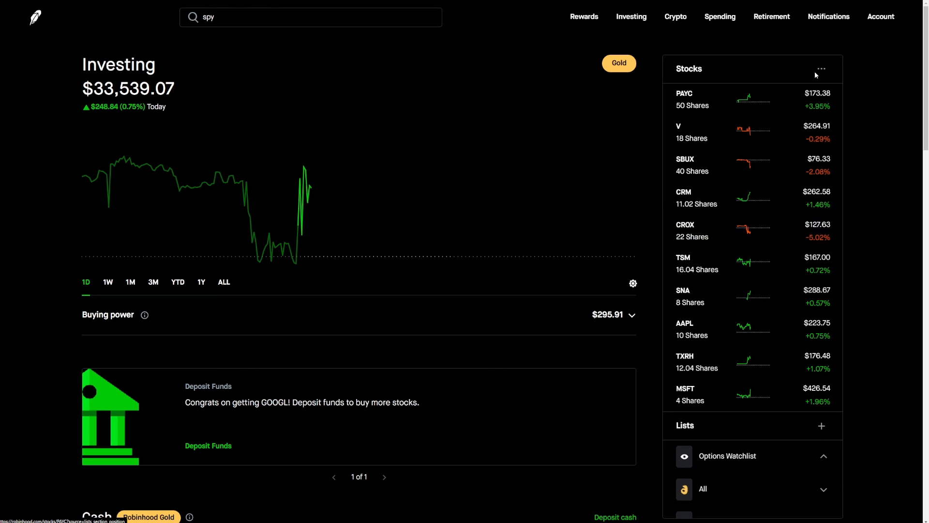
Bring up the display options for the Stocks holdings list
{"action": "left_click", "coordinate": [821, 69]}
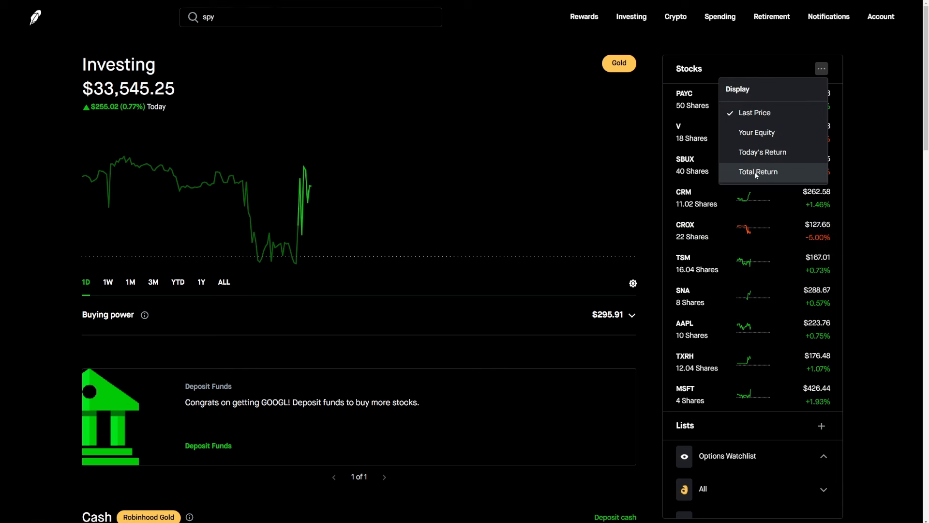
Show each holding's total return in dollars and percent, then return to the display options
{"action": "left_click", "coordinate": [757, 172]}
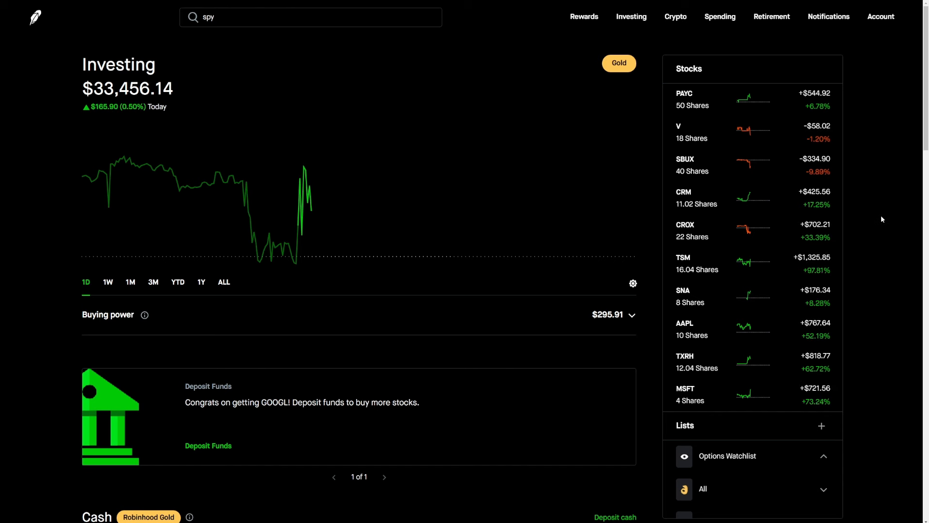
{"action": "mouse_move", "coordinate": [879, 215]}
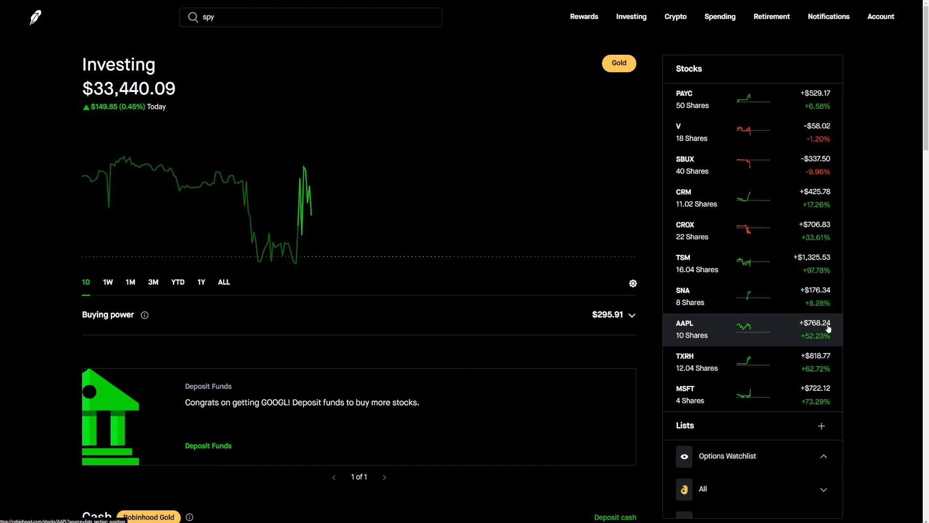
{"action": "left_click", "coordinate": [821, 69]}
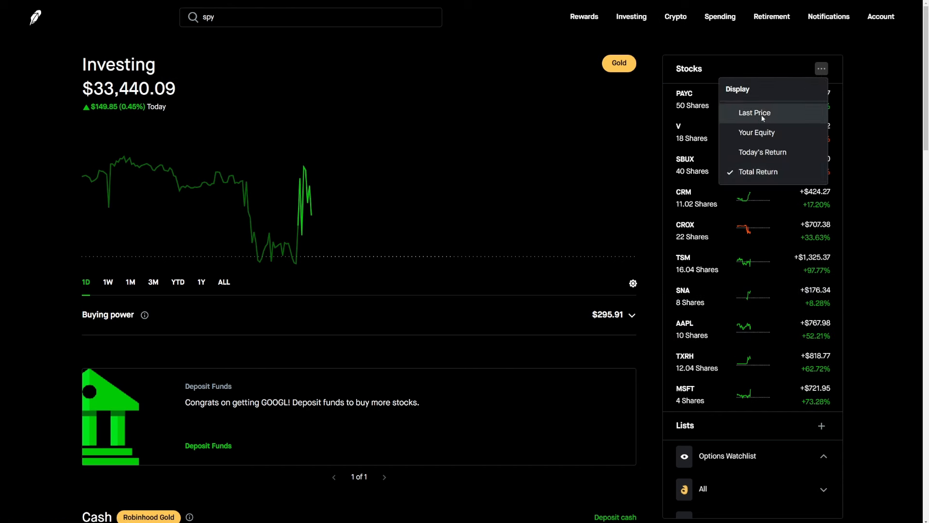
Show each holding's equity value (e.g. $8.57K for PAYC), then return to the display options
{"action": "left_click", "coordinate": [761, 152]}
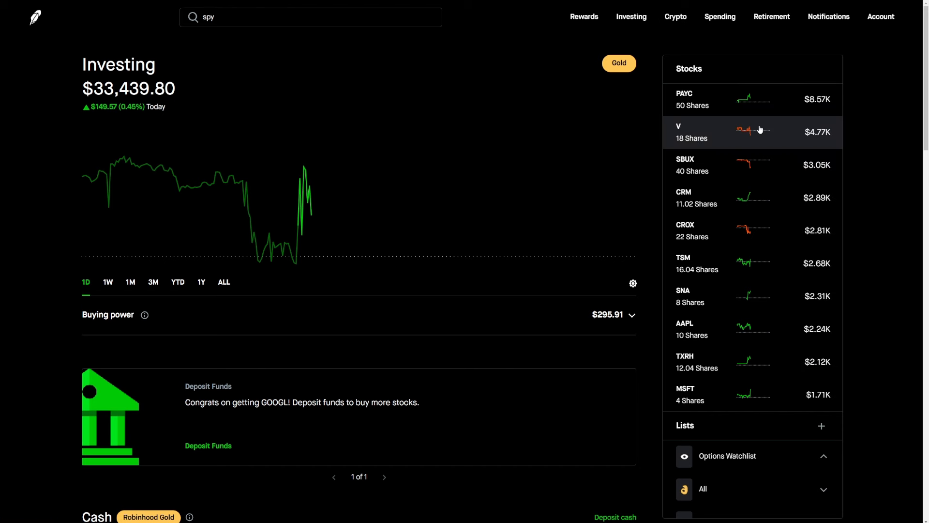
{"action": "mouse_move", "coordinate": [768, 385]}
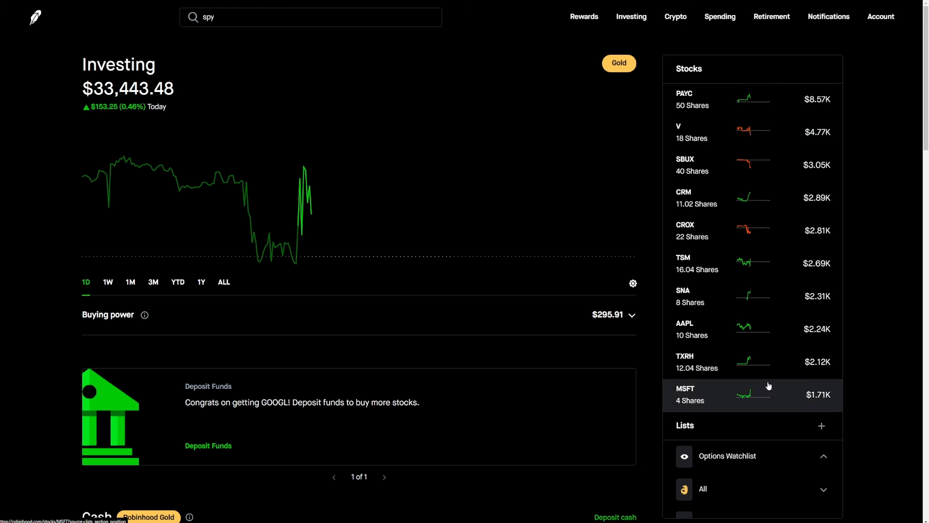
{"action": "mouse_move", "coordinate": [758, 139]}
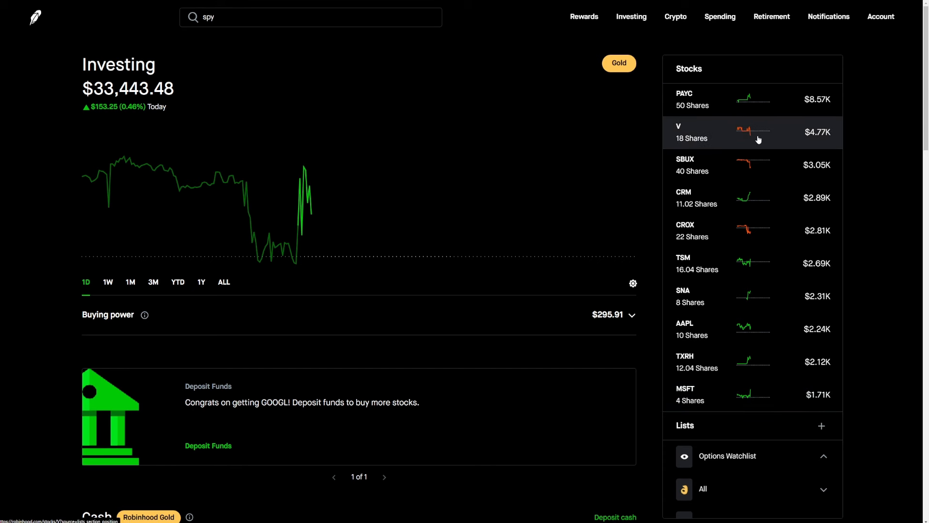
{"action": "mouse_move", "coordinate": [807, 102]}
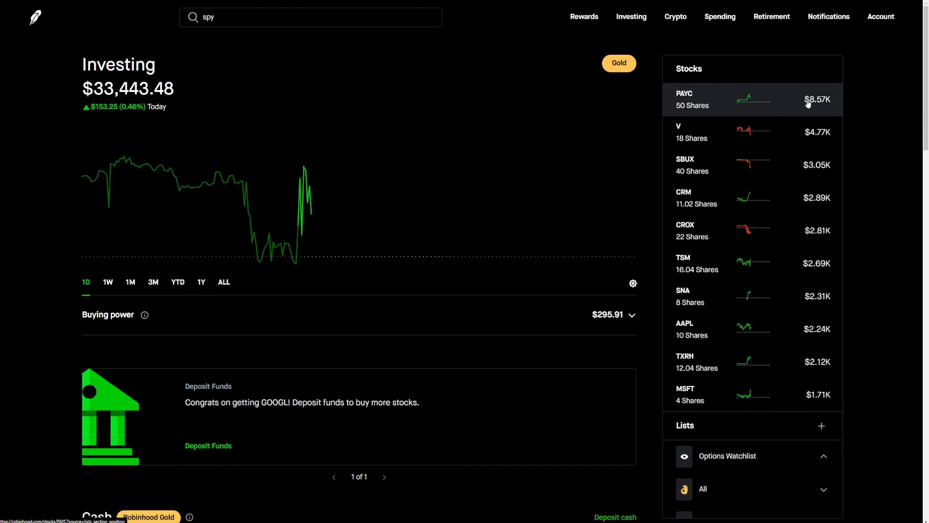
{"action": "mouse_move", "coordinate": [820, 78]}
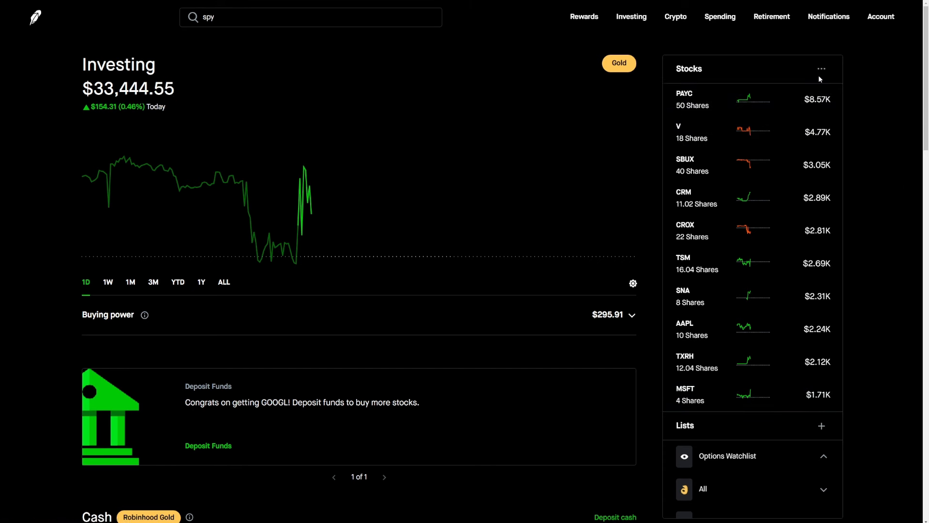
{"action": "mouse_move", "coordinate": [821, 68]}
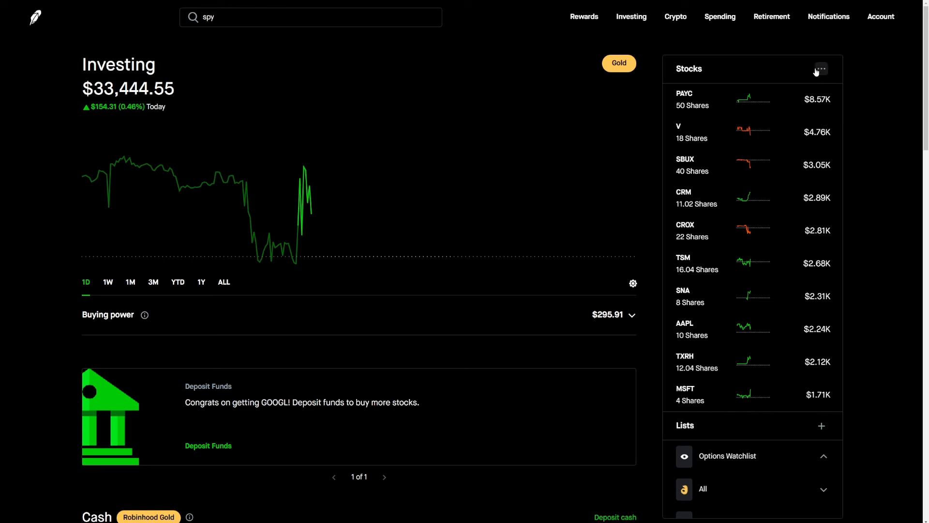
{"action": "mouse_move", "coordinate": [727, 197]}
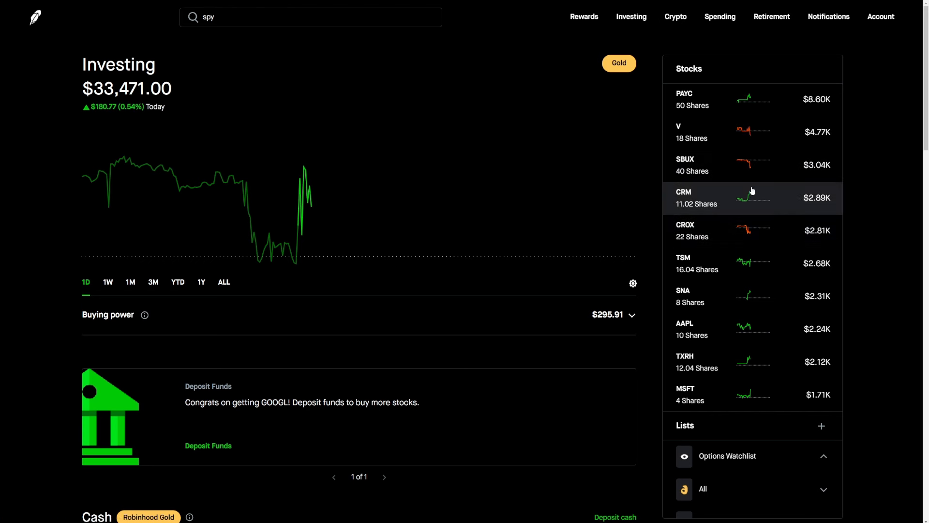
{"action": "mouse_move", "coordinate": [702, 240]}
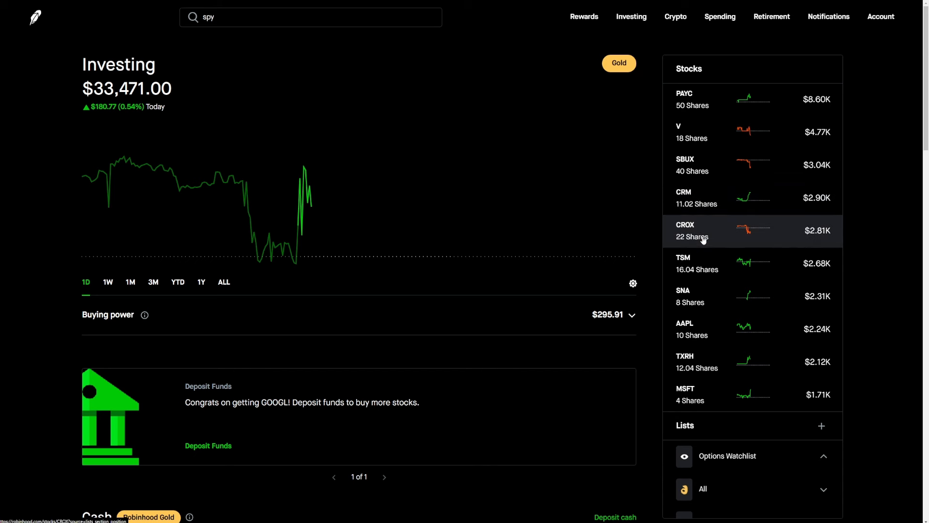
{"action": "left_click", "coordinate": [821, 69]}
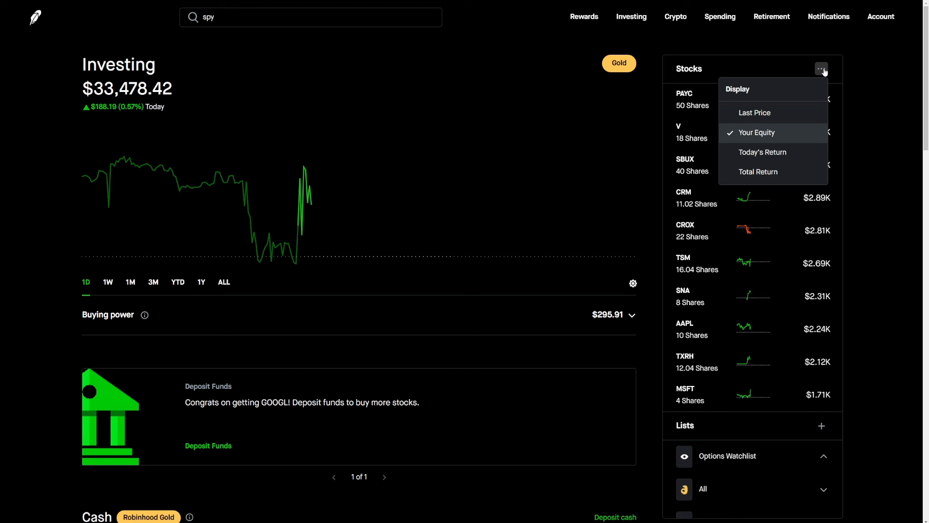
{"action": "mouse_move", "coordinate": [754, 113]}
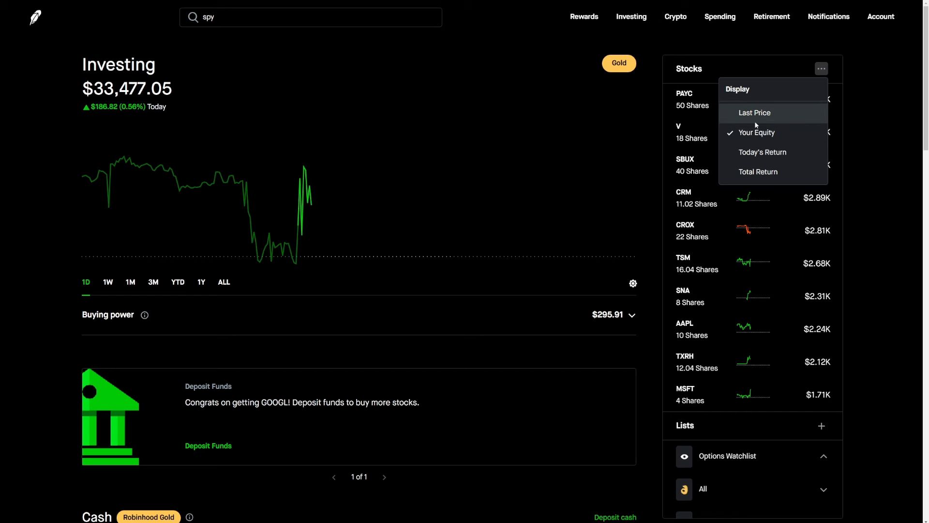
Show each holding's return for today, such as +$264.00 for PAYC
{"action": "left_click", "coordinate": [762, 152]}
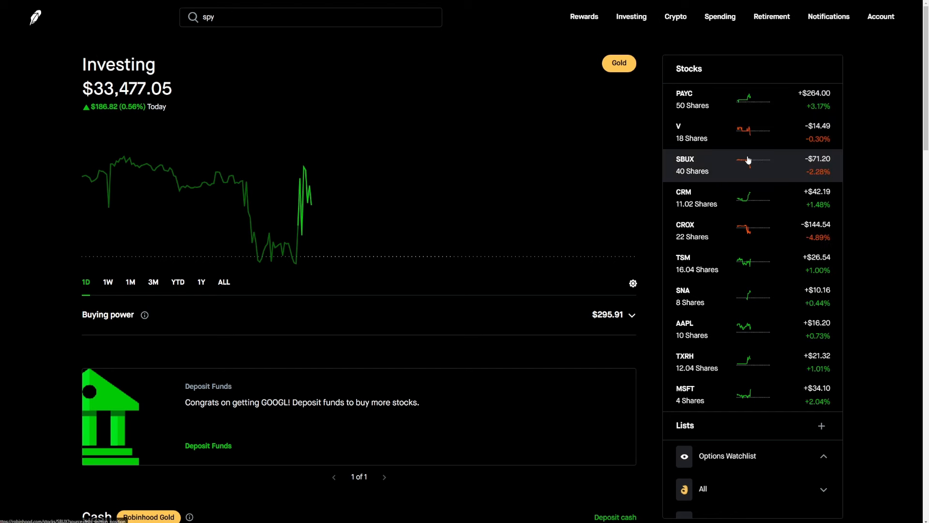
{"action": "mouse_move", "coordinate": [870, 162]}
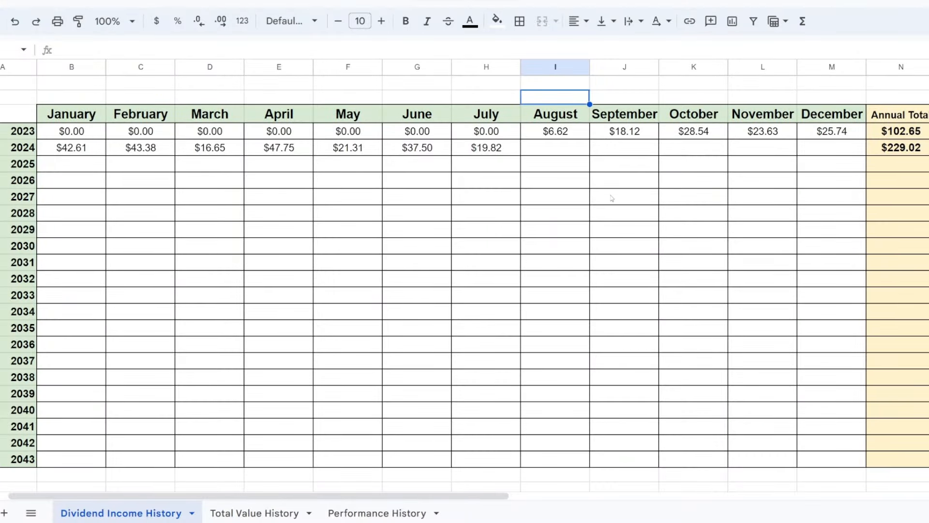
Inspect the July 2024 dividend cell summing four payouts to $19.82 (=6.83+4.4+6.14+2.45)
{"action": "left_click", "coordinate": [486, 147]}
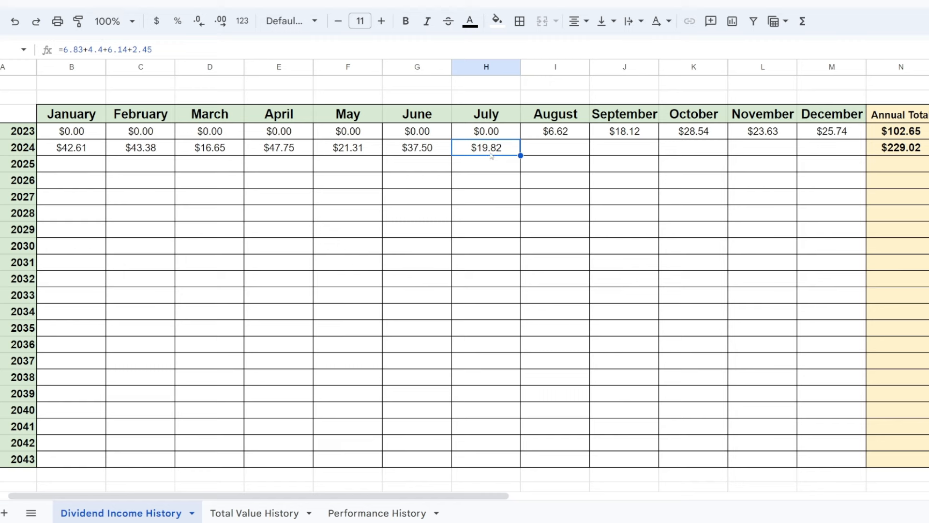
{"action": "mouse_move", "coordinate": [498, 158]}
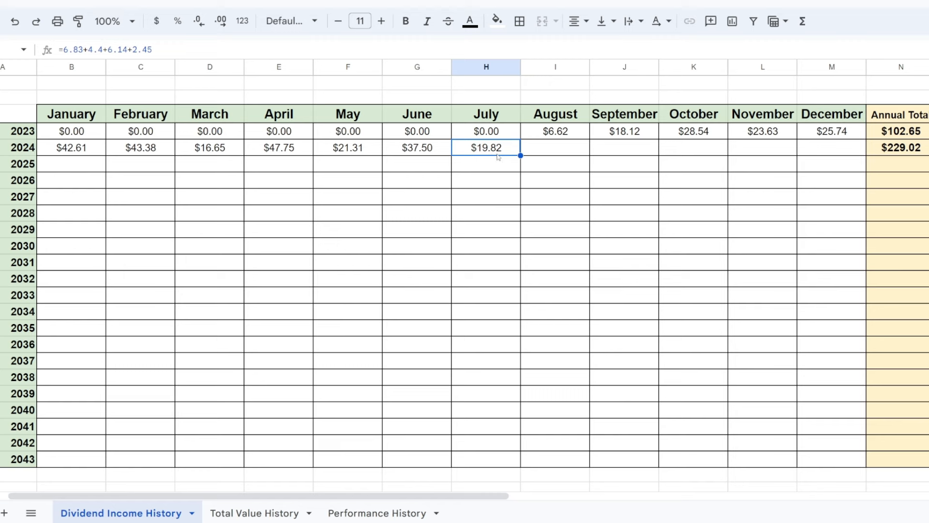
{"action": "mouse_move", "coordinate": [499, 157]}
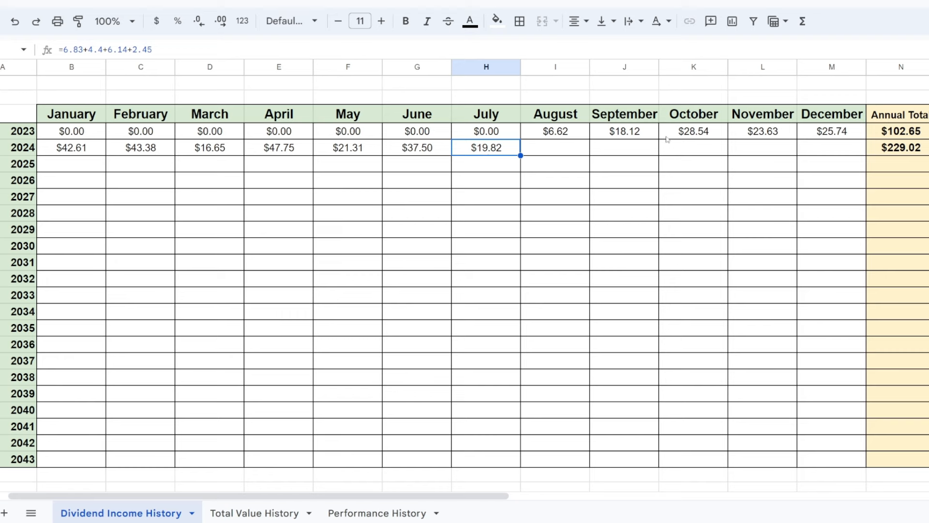
{"action": "mouse_move", "coordinate": [657, 255]}
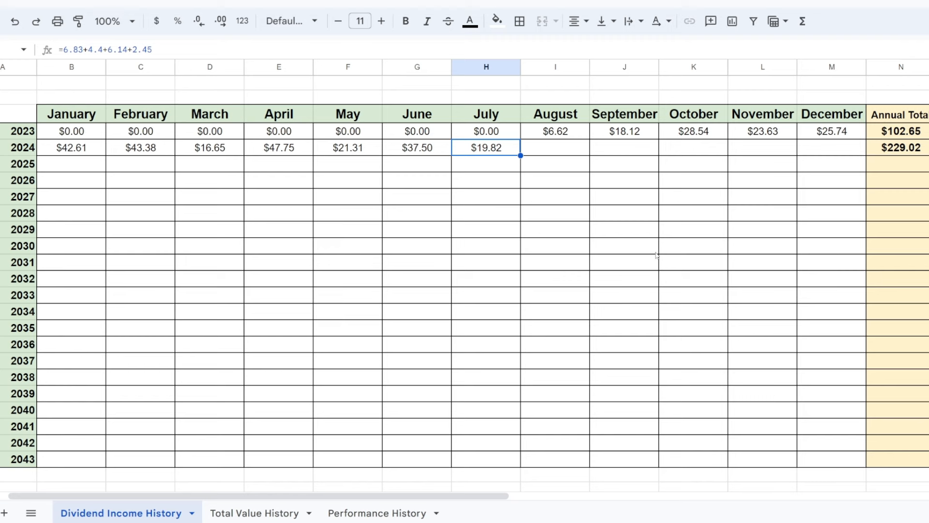
{"action": "mouse_move", "coordinate": [567, 192]}
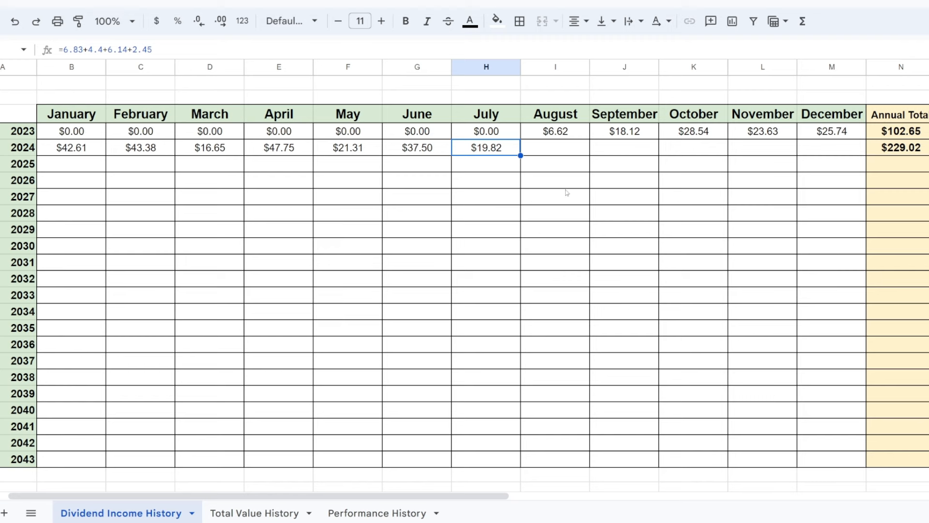
{"action": "mouse_move", "coordinate": [604, 174]}
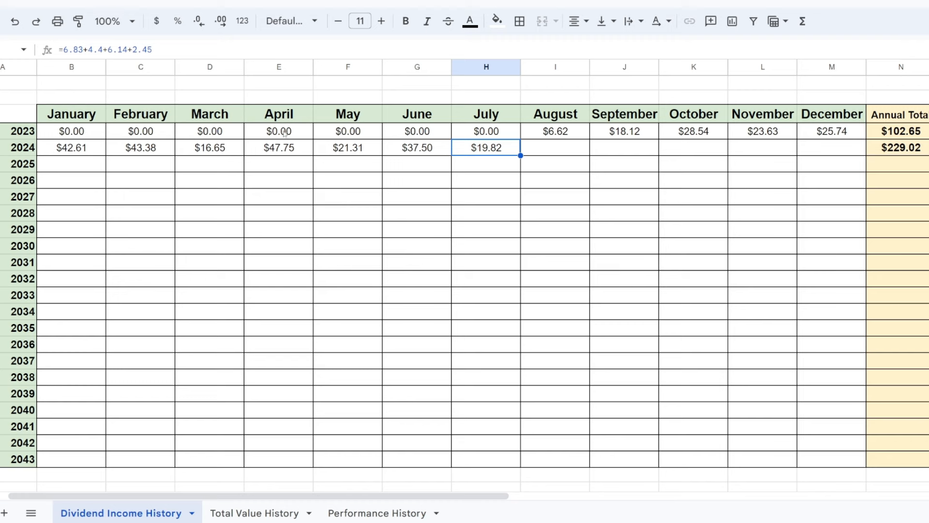
{"action": "mouse_move", "coordinate": [463, 177]}
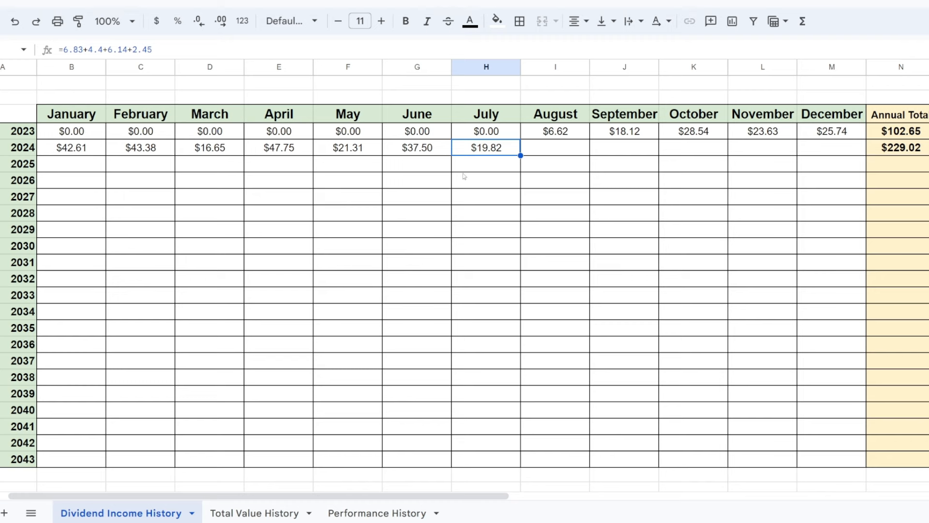
{"action": "mouse_move", "coordinate": [439, 143]}
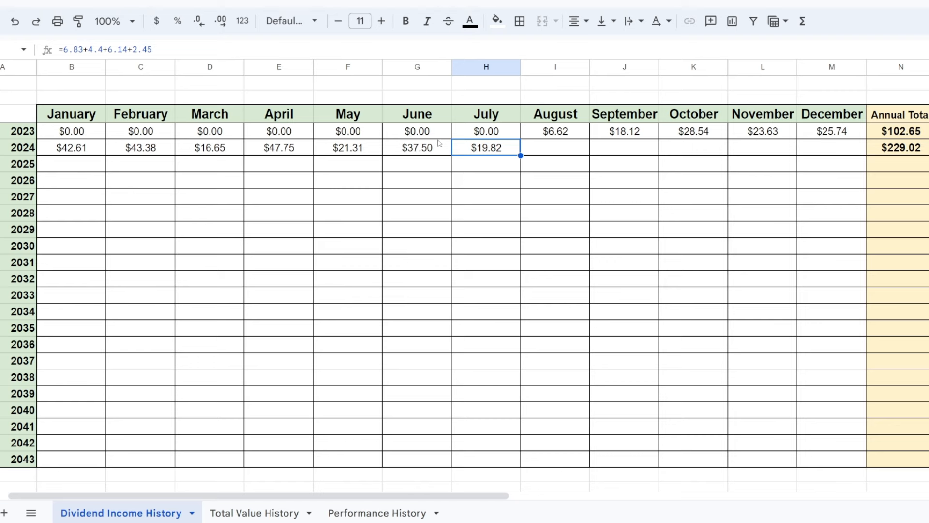
{"action": "mouse_move", "coordinate": [453, 187]}
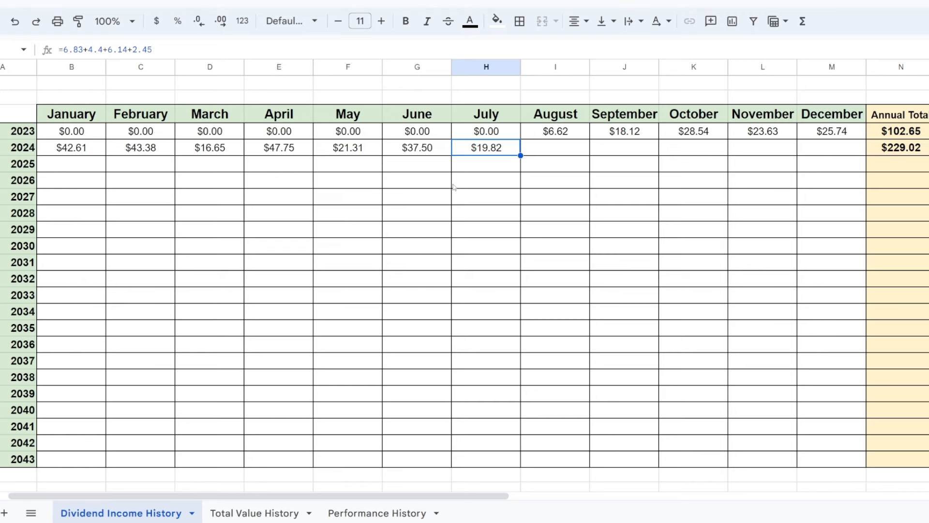
Record August 2024's total portfolio value as $33,293 on the Total Value History sheet
{"action": "left_click", "coordinate": [251, 512]}
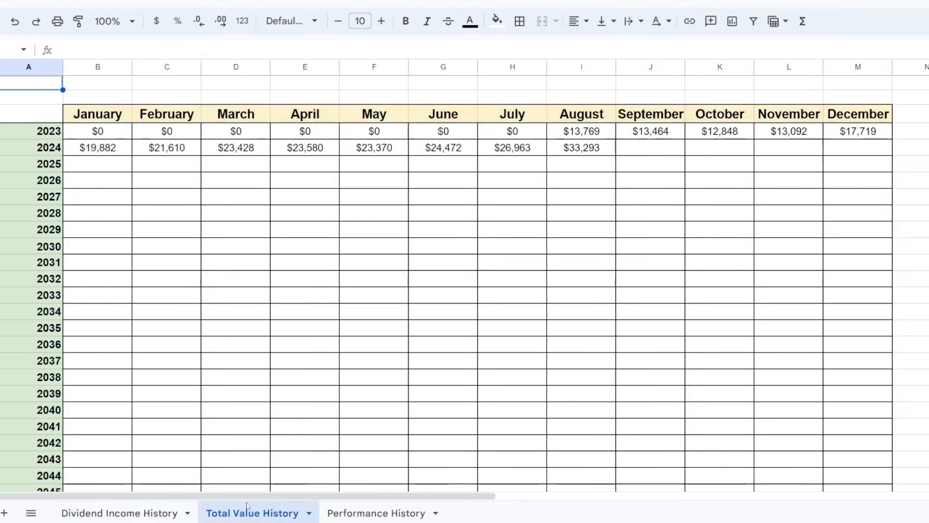
{"action": "mouse_move", "coordinate": [506, 204]}
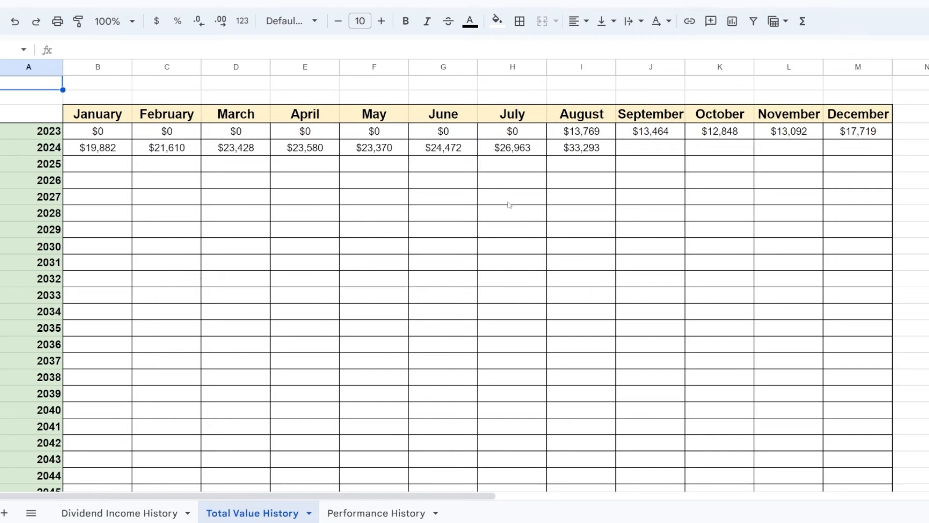
{"action": "mouse_move", "coordinate": [484, 203]}
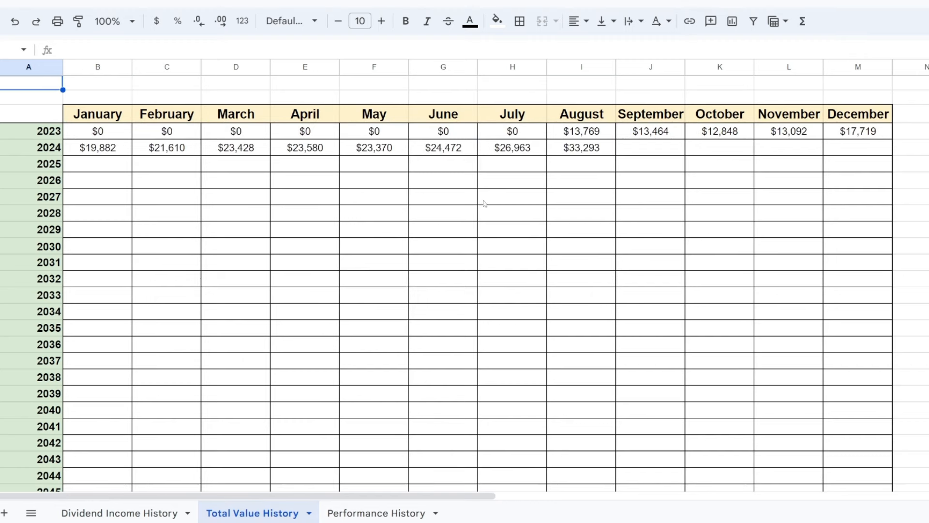
{"action": "mouse_move", "coordinate": [474, 209]}
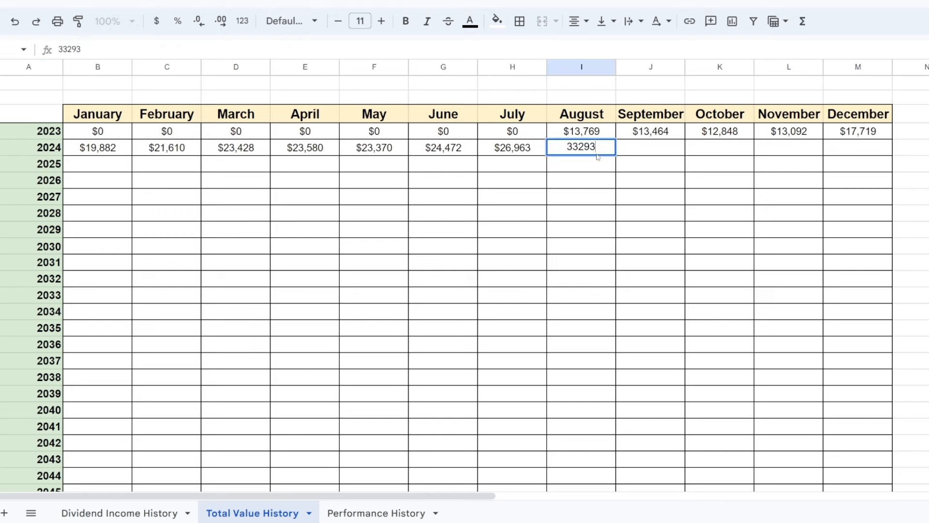
{"action": "key", "text": "Return"}
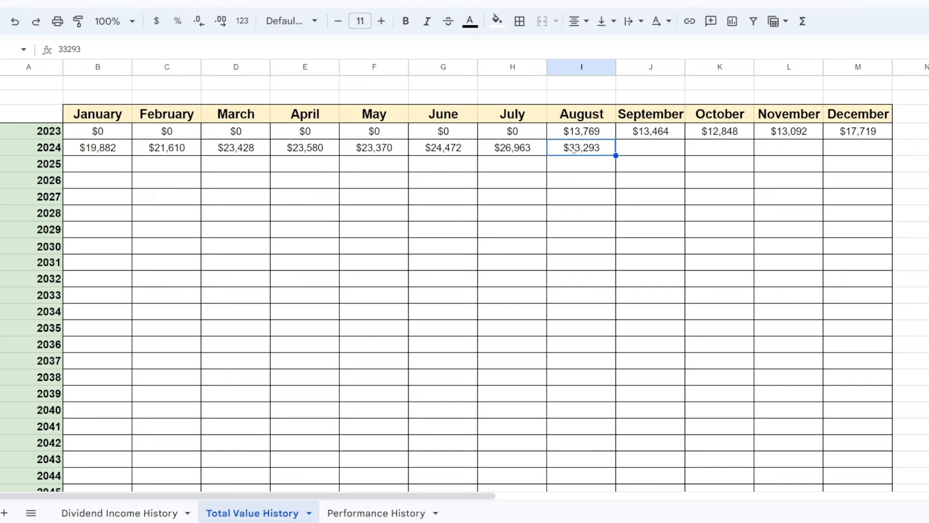
{"action": "left_click", "coordinate": [581, 164]}
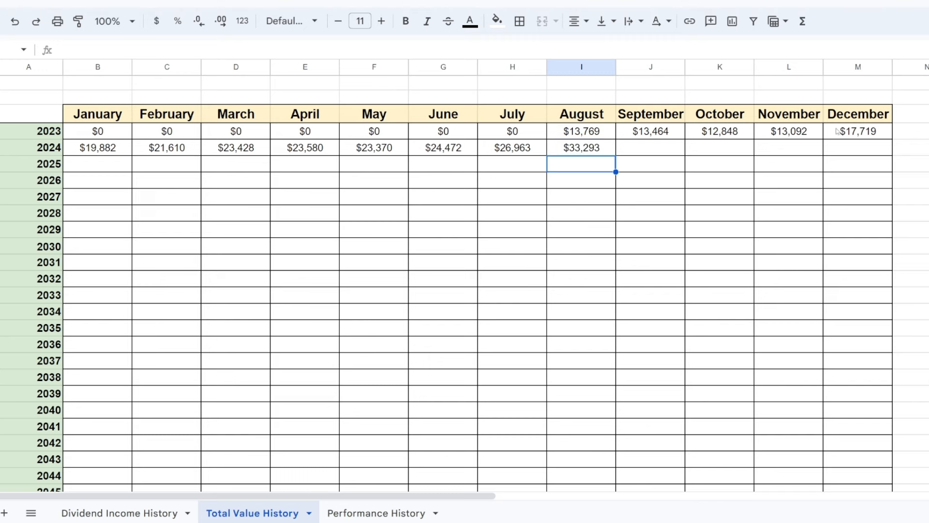
{"action": "mouse_move", "coordinate": [164, 159]}
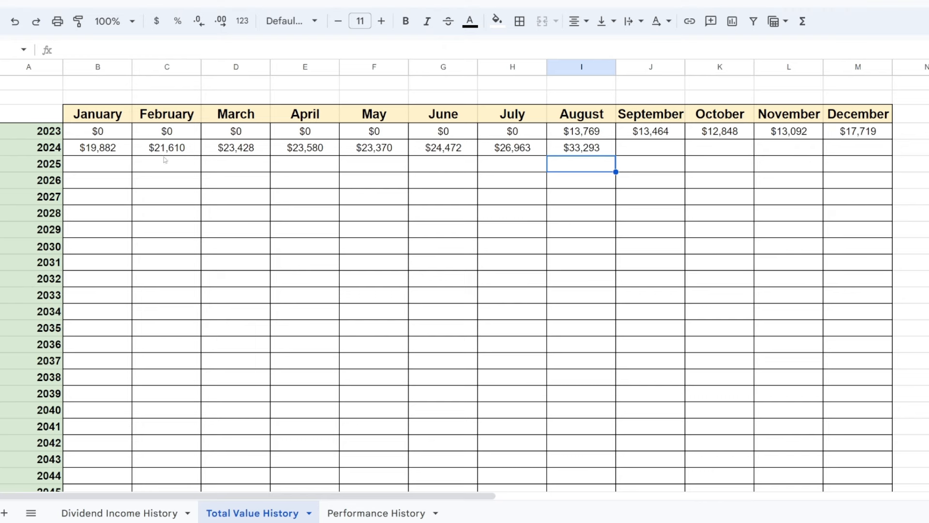
{"action": "left_click", "coordinate": [580, 147]}
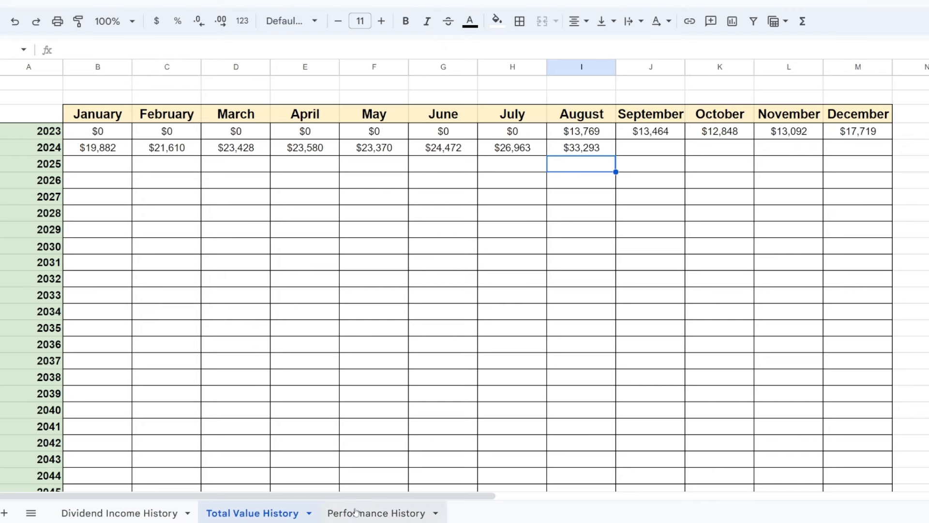
Switch to the Performance History sheet comparing My Portfolio and S&P 500 monthly returns
{"action": "left_click", "coordinate": [375, 513]}
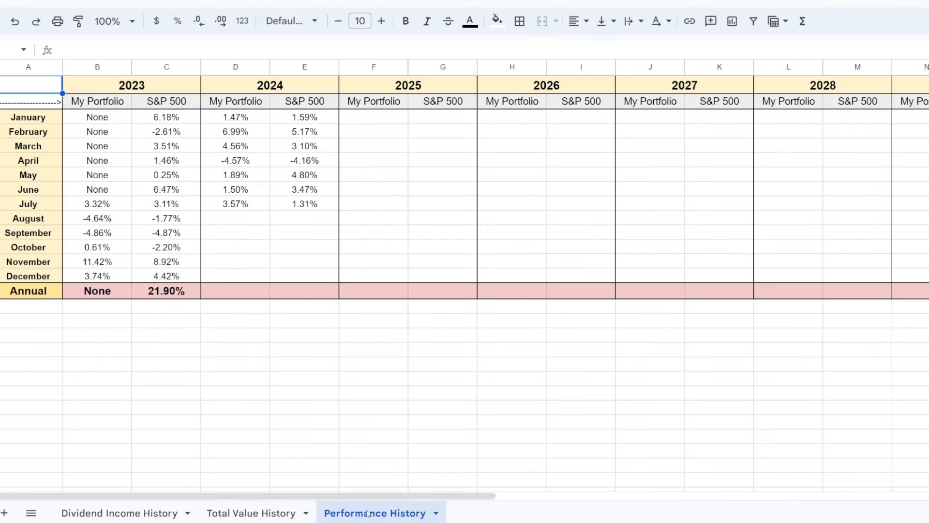
{"action": "mouse_move", "coordinate": [303, 425]}
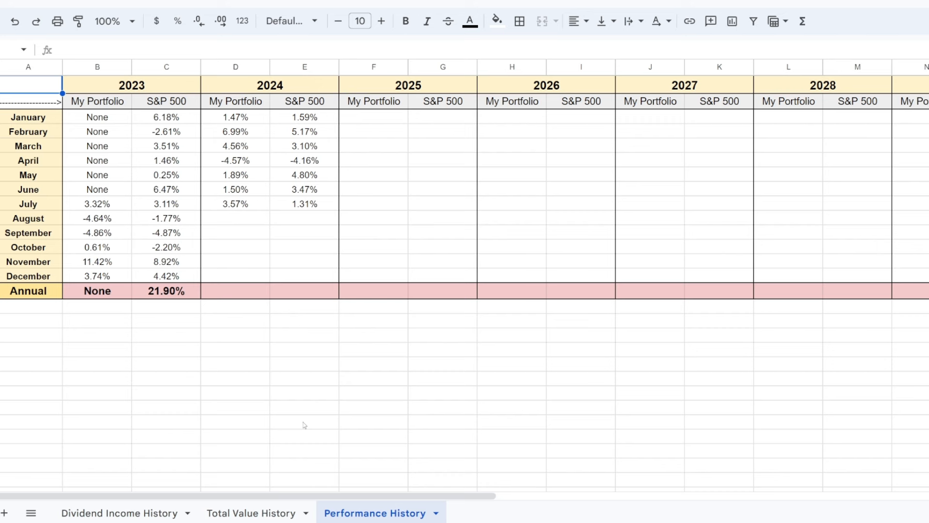
{"action": "mouse_move", "coordinate": [307, 329]}
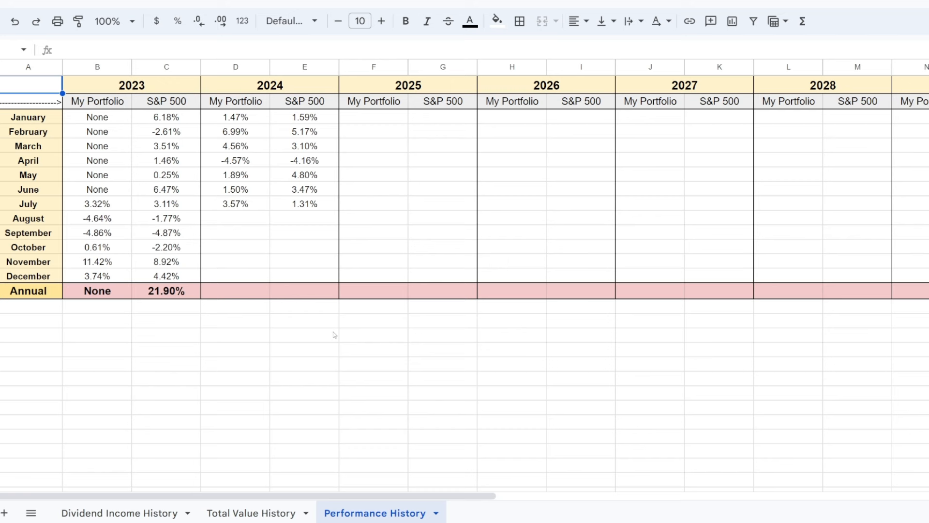
{"action": "mouse_move", "coordinate": [267, 209]}
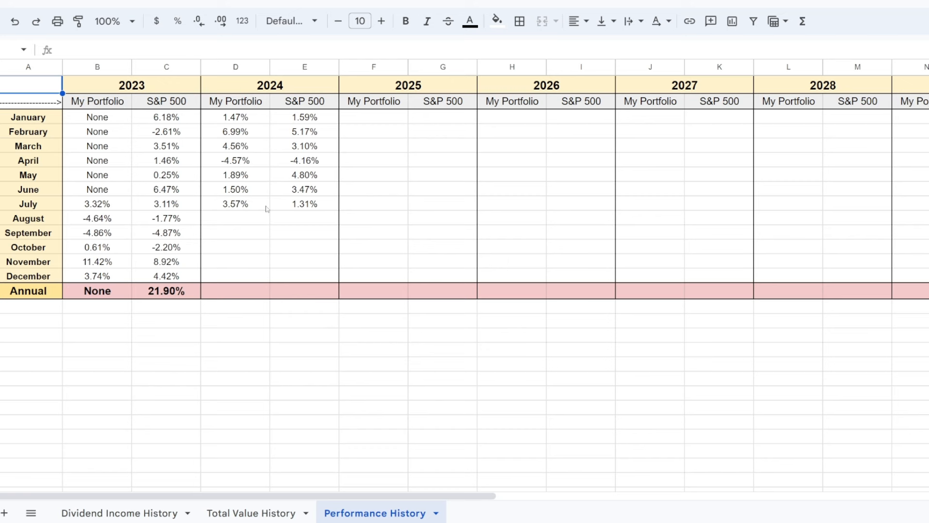
{"action": "mouse_move", "coordinate": [206, 208]}
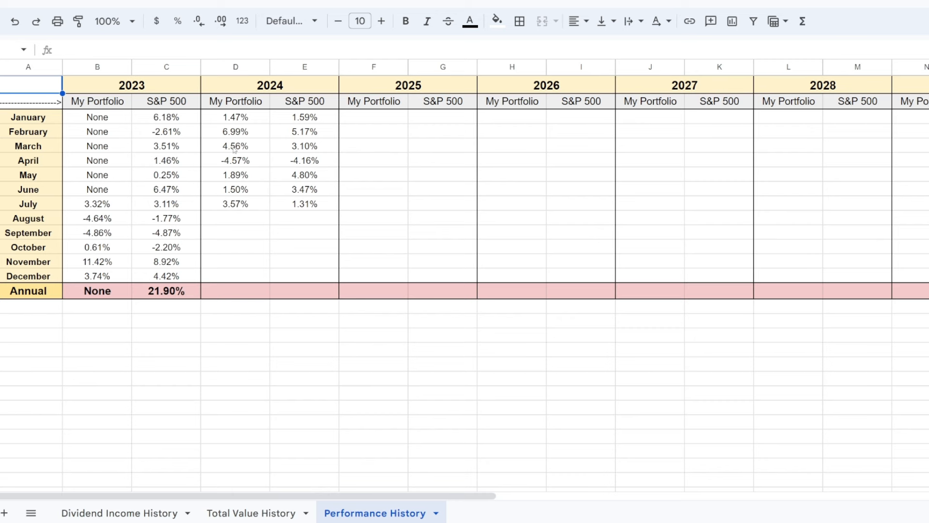
{"action": "mouse_move", "coordinate": [288, 169]}
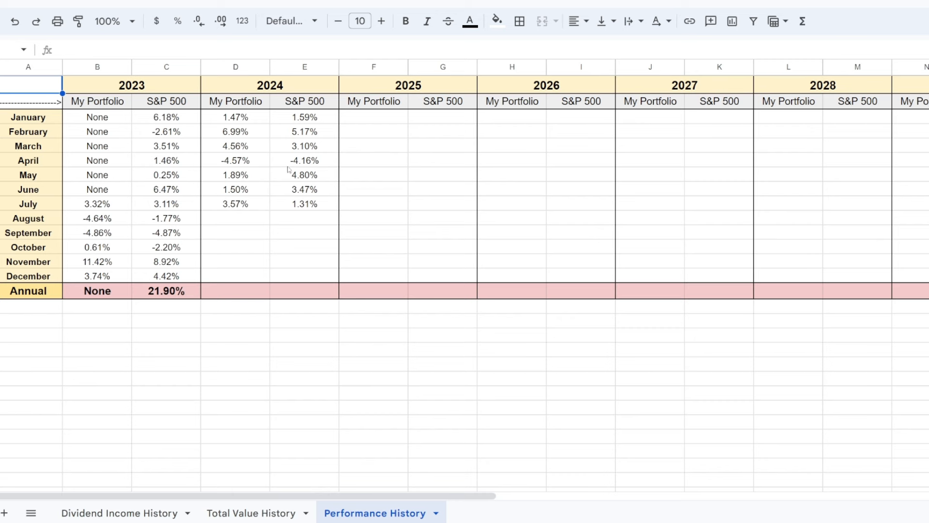
{"action": "mouse_move", "coordinate": [227, 179]}
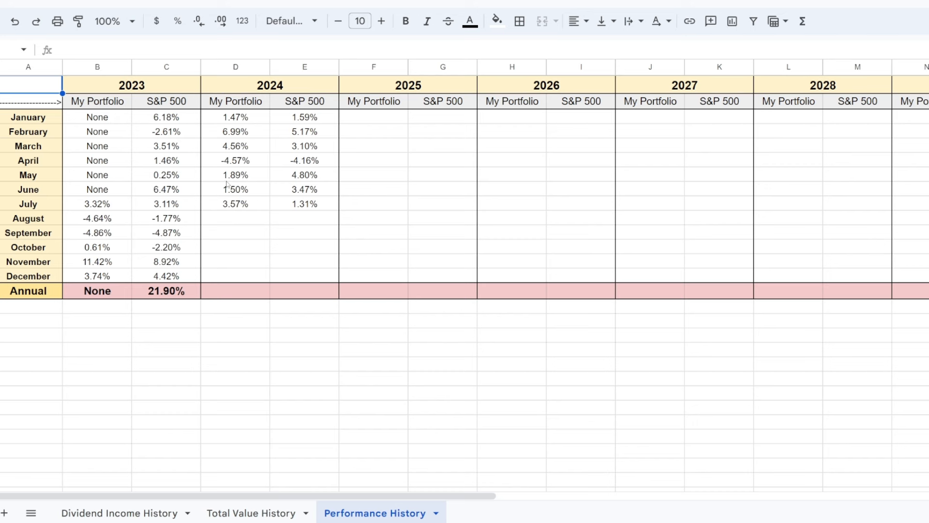
{"action": "mouse_move", "coordinate": [258, 210]}
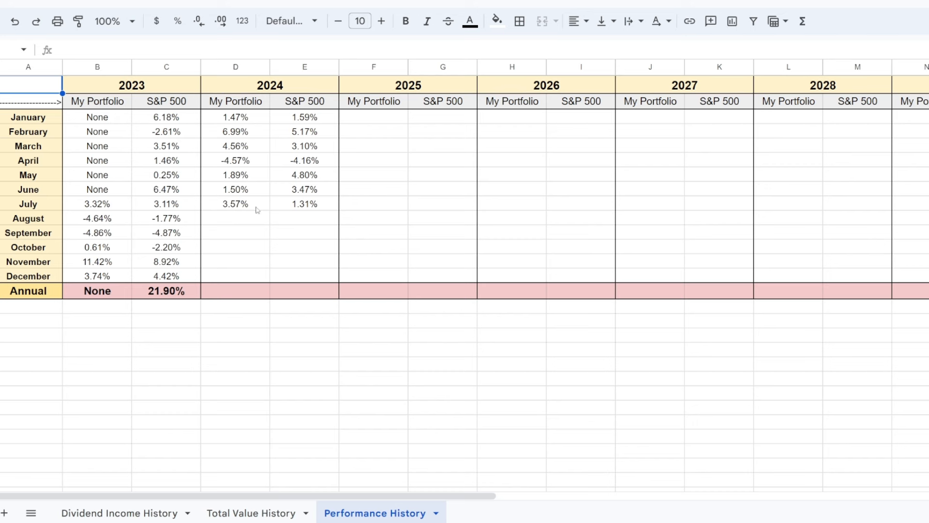
{"action": "mouse_move", "coordinate": [265, 205]}
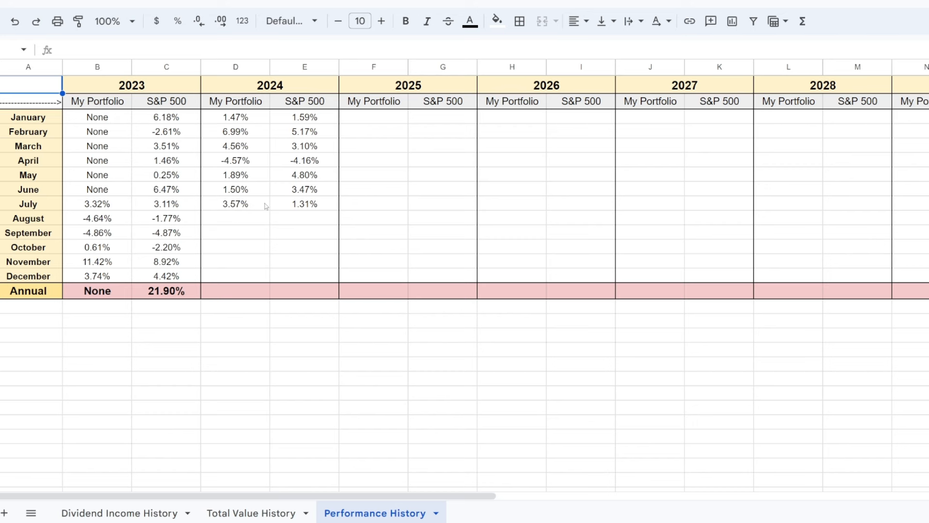
{"action": "mouse_move", "coordinate": [237, 293]}
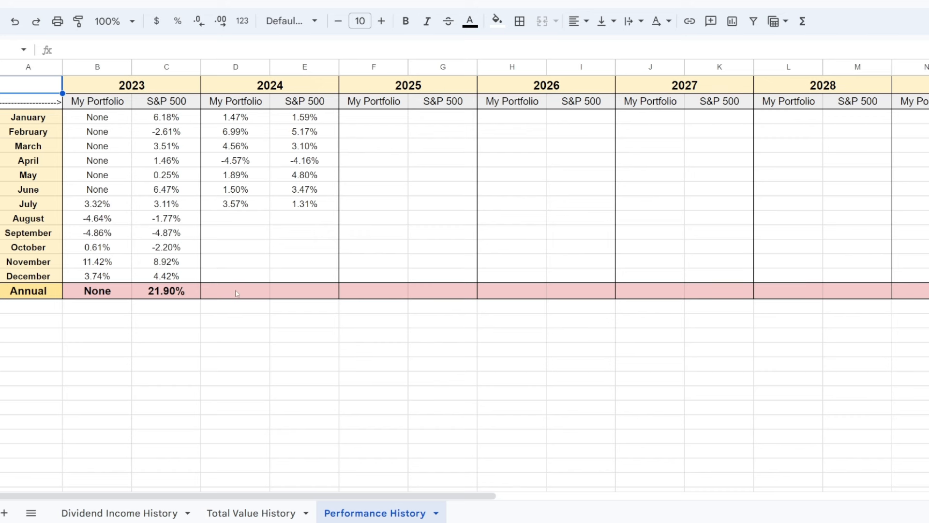
{"action": "mouse_move", "coordinate": [253, 223]}
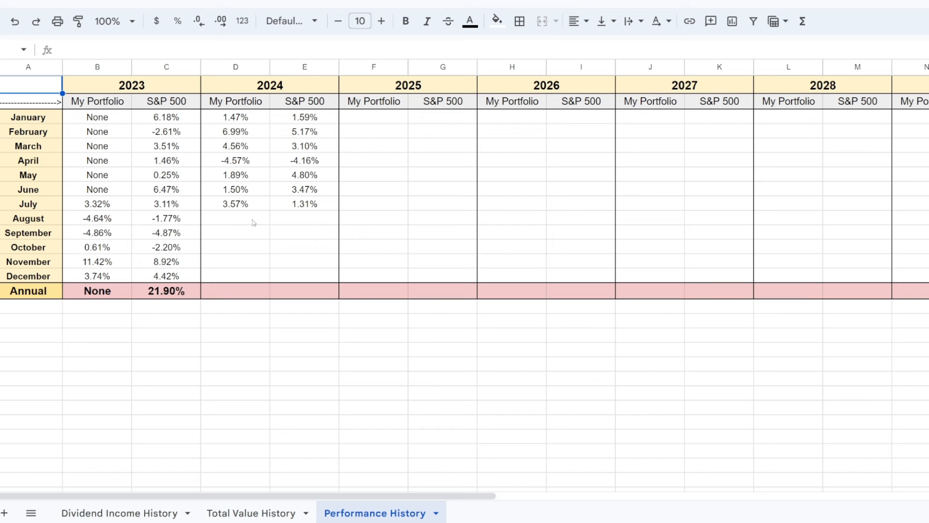
{"action": "mouse_move", "coordinate": [247, 210]}
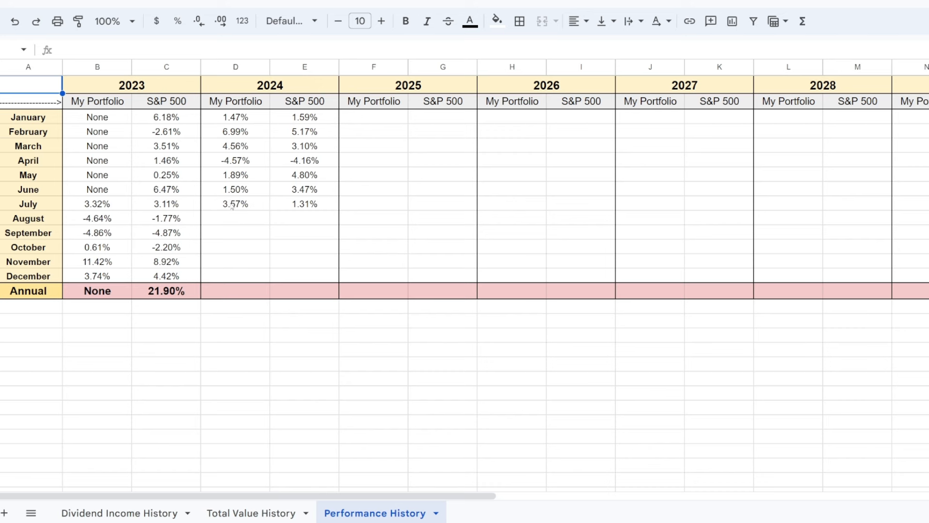
{"action": "mouse_move", "coordinate": [217, 190]}
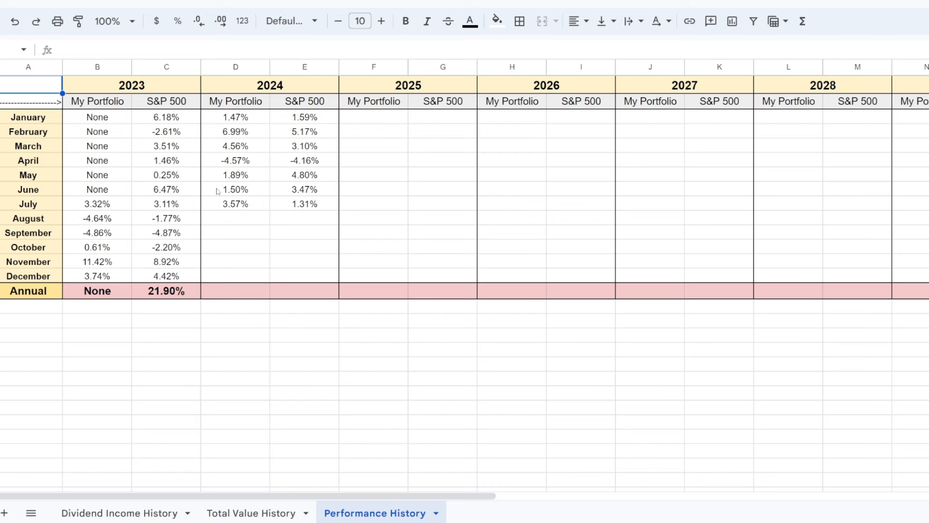
{"action": "mouse_move", "coordinate": [228, 209]}
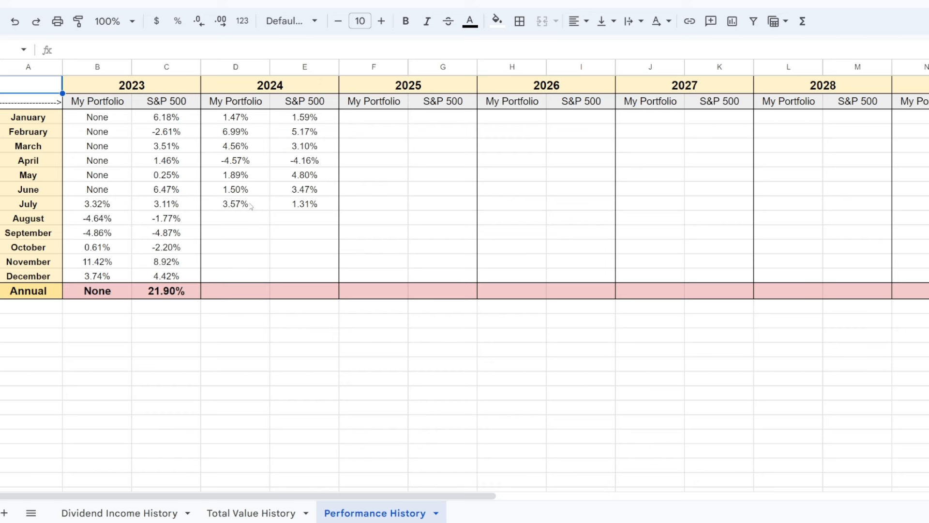
{"action": "mouse_move", "coordinate": [425, 258]}
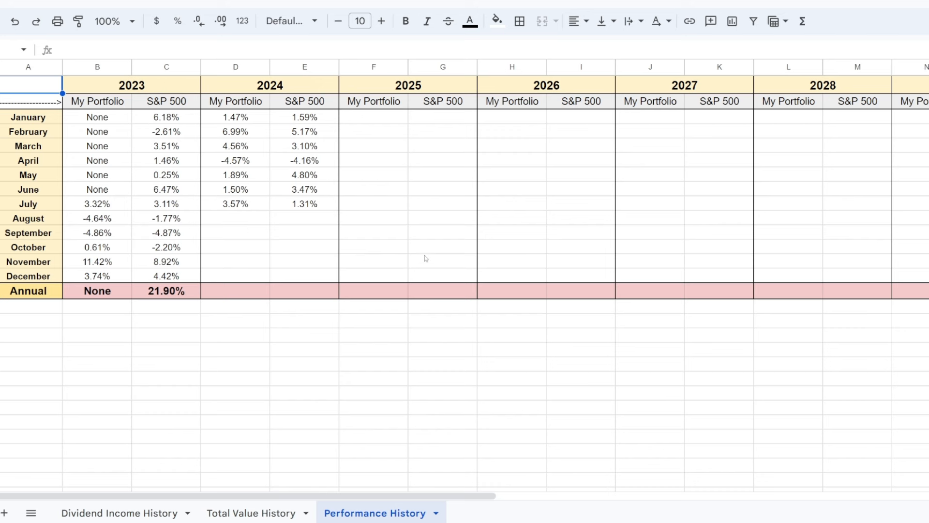
{"action": "mouse_move", "coordinate": [447, 247]}
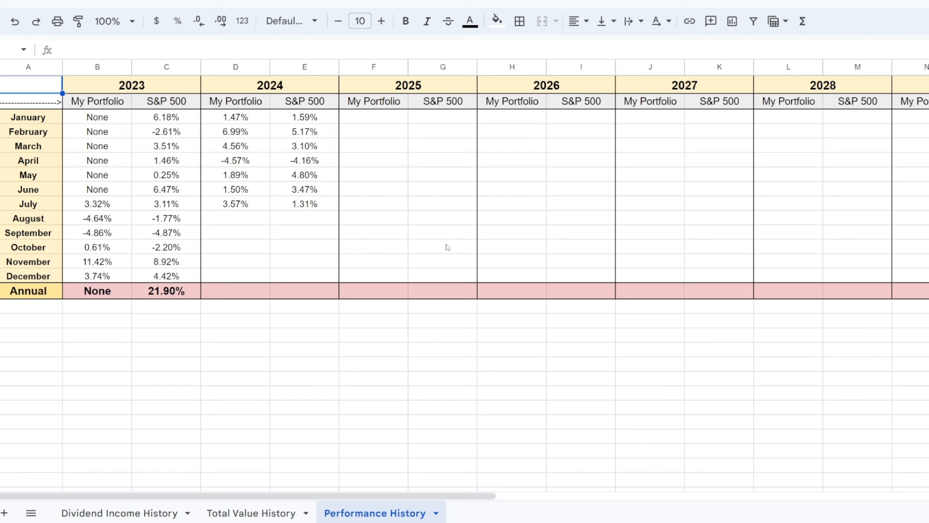